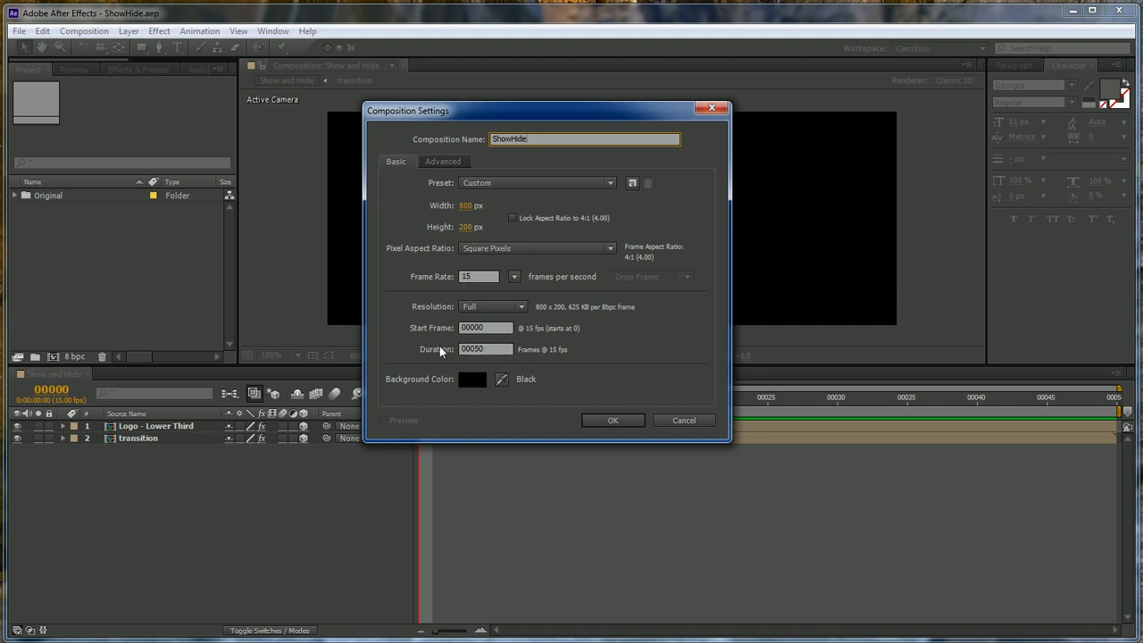
Confirm the ShowHide composition settings, creating the 800×200 composition.
{"action": "left_click", "coordinate": [613, 420]}
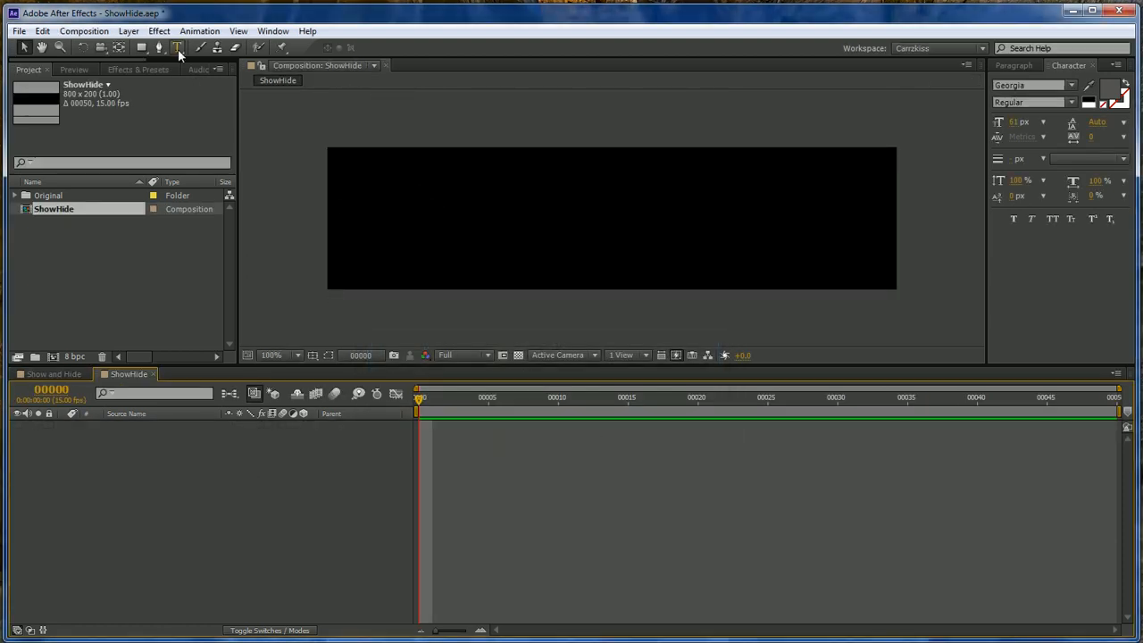
{"action": "type", "text": "Dark Effects Prod"}
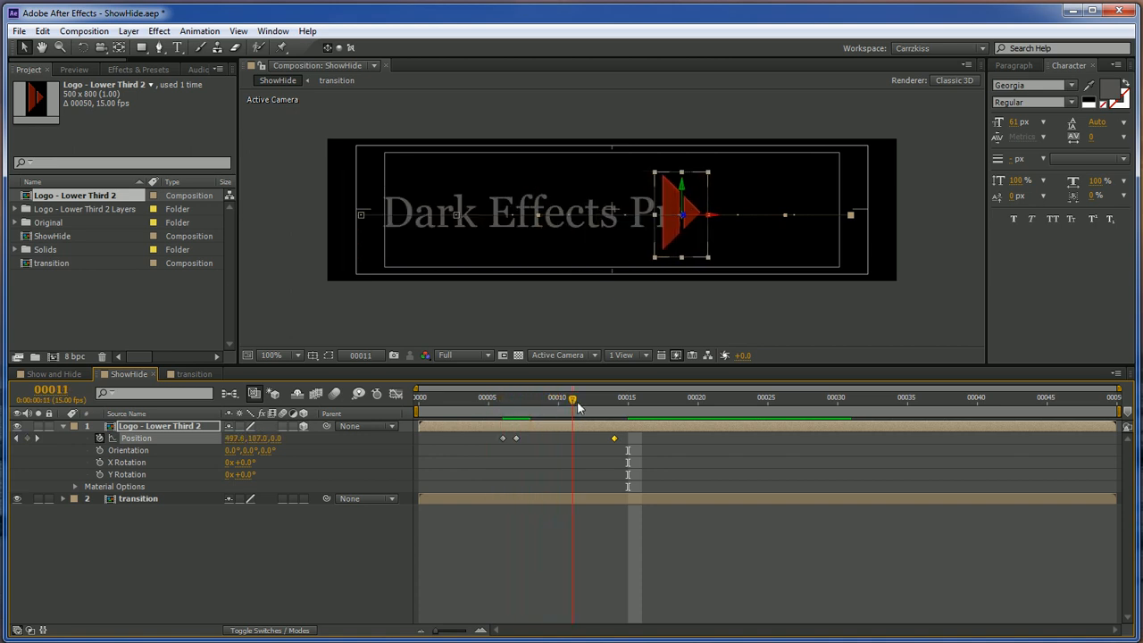
Scrub through time to check the arrow sweep revealing the title.
{"action": "left_click_drag", "start_coordinate": [572, 397], "coordinate": [850, 397]}
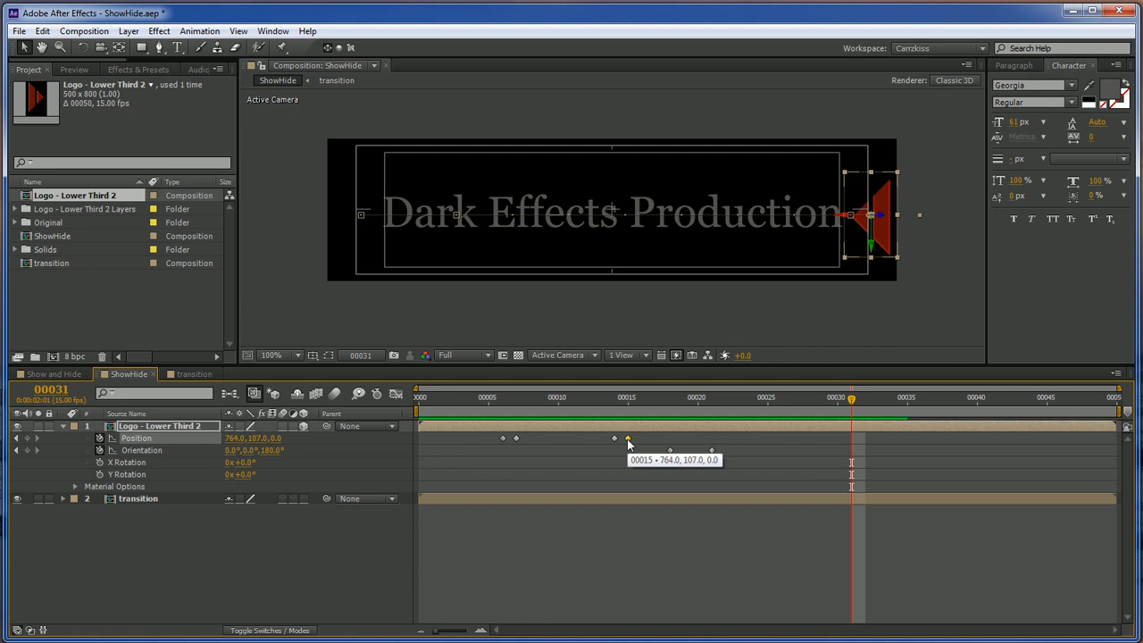
Select an earlier Position keyframe of the arrow to retime it.
{"action": "left_click", "coordinate": [879, 396]}
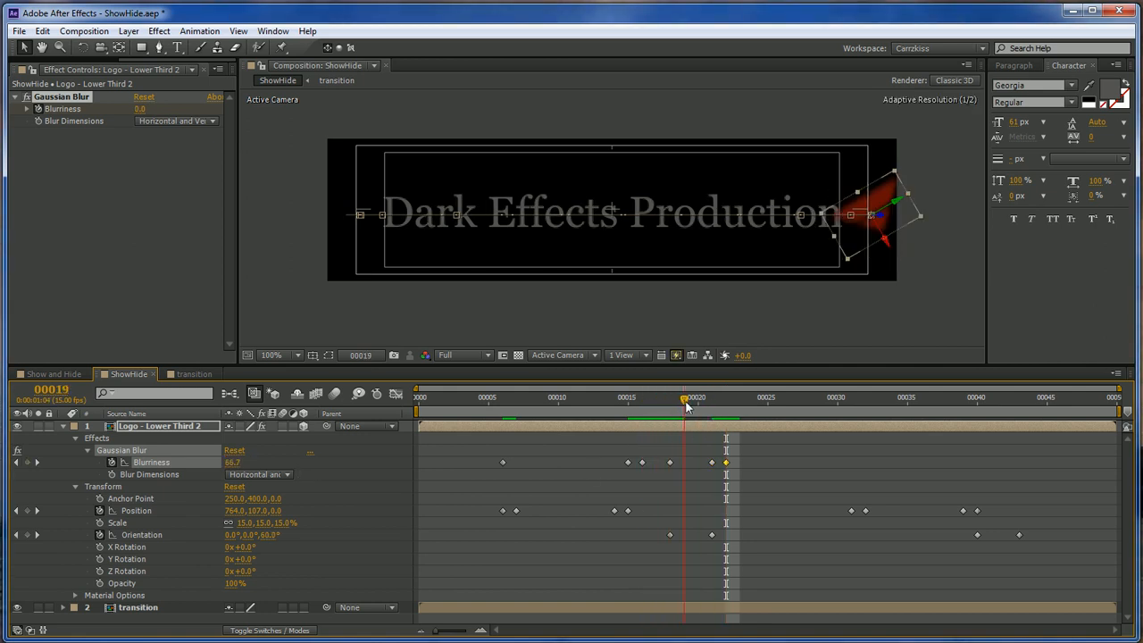
Move the time indicator later along the reveal for the next Blurriness keyframe.
{"action": "left_click", "coordinate": [979, 397]}
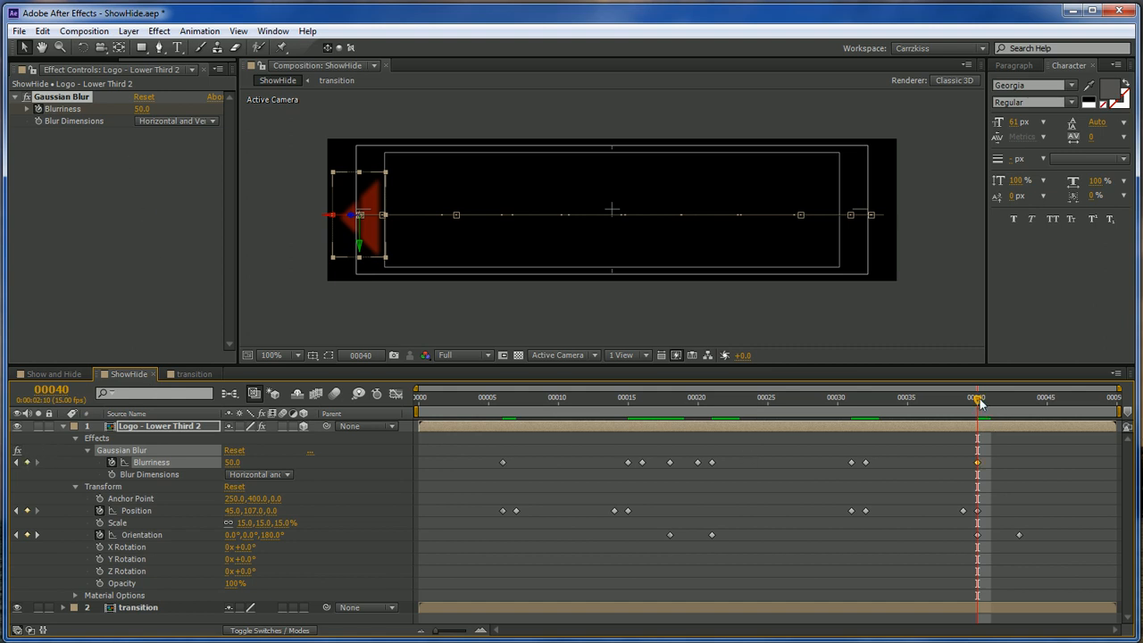
Move the time indicator toward the end of the wipe for further Blurriness keyframes.
{"action": "left_click", "coordinate": [989, 396]}
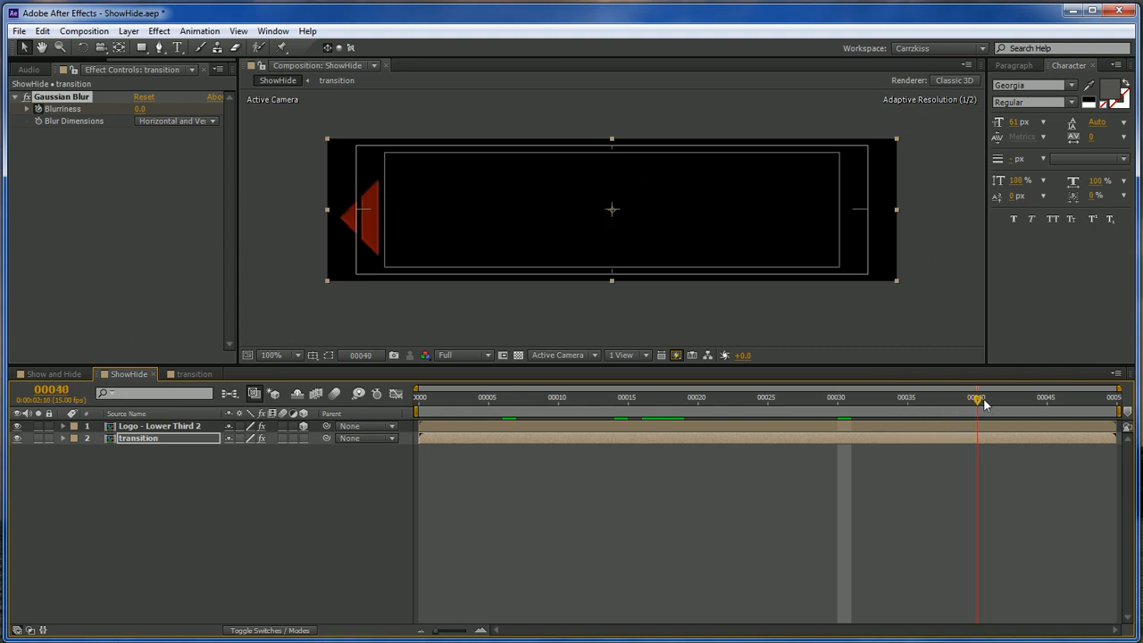
Scrub back through time to review the Dark Effects text reveal.
{"action": "left_click_drag", "start_coordinate": [976, 397], "coordinate": [907, 397]}
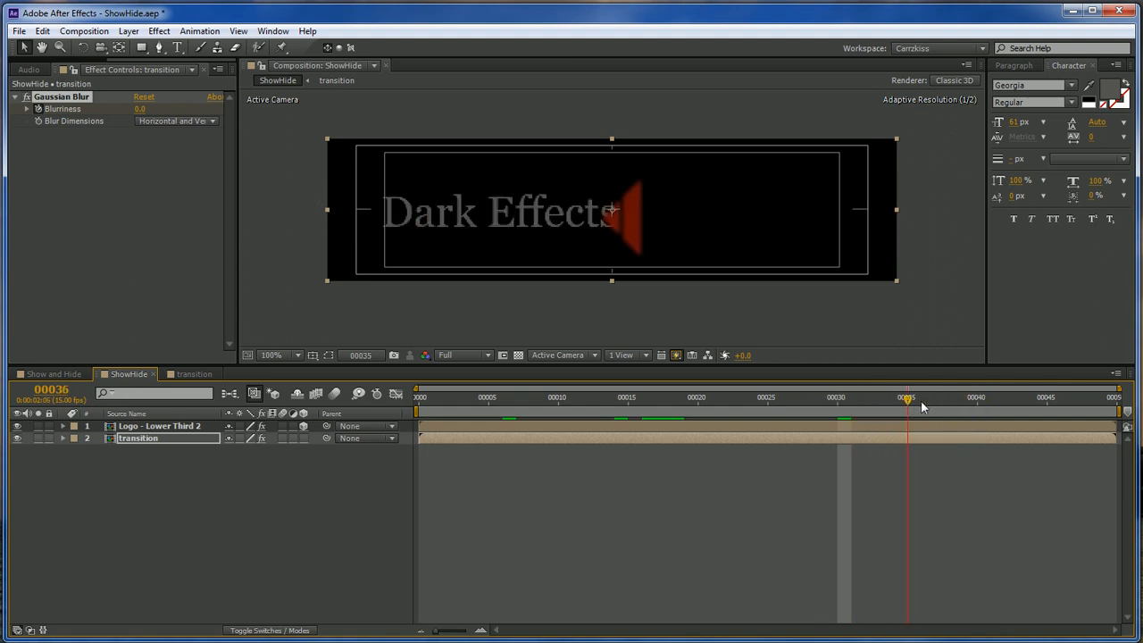